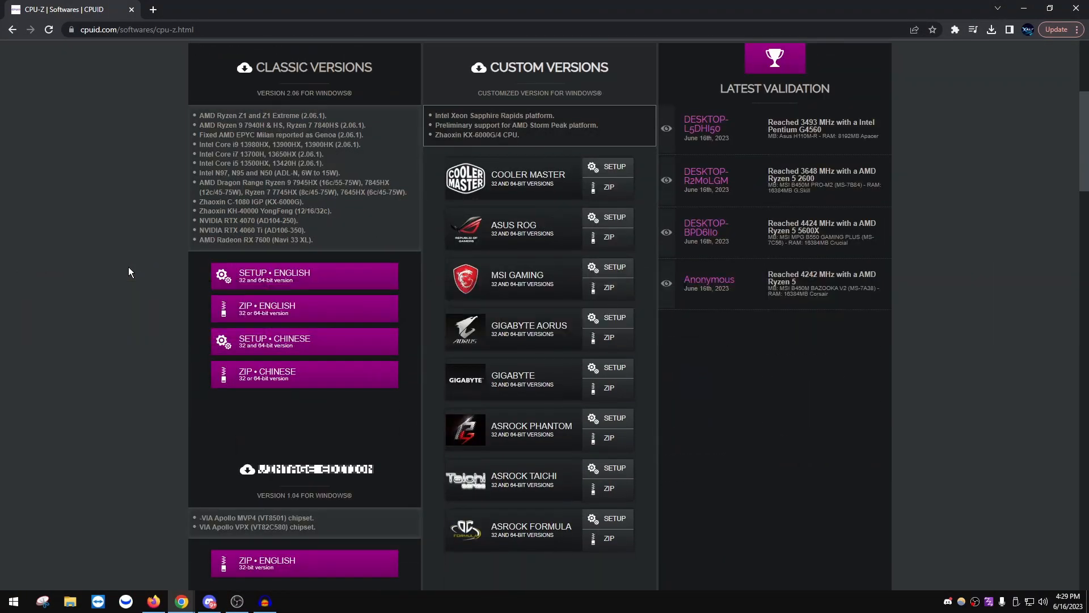
- Launch the downloaded cpuz_x64 program so the CPU-Z splash screen appears
scroll("up", 3)
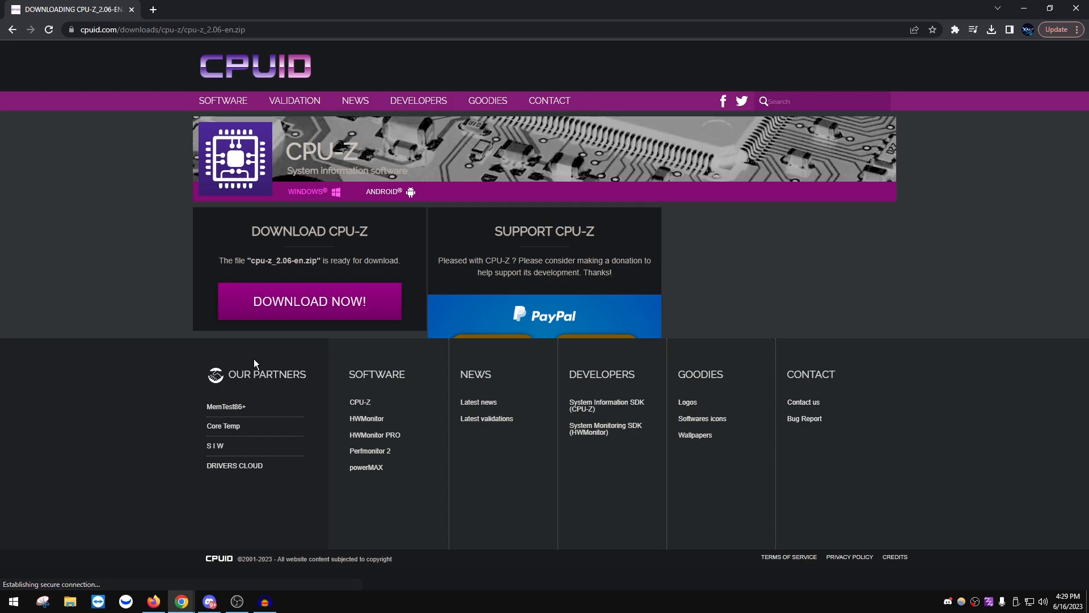
left_click(991, 29)
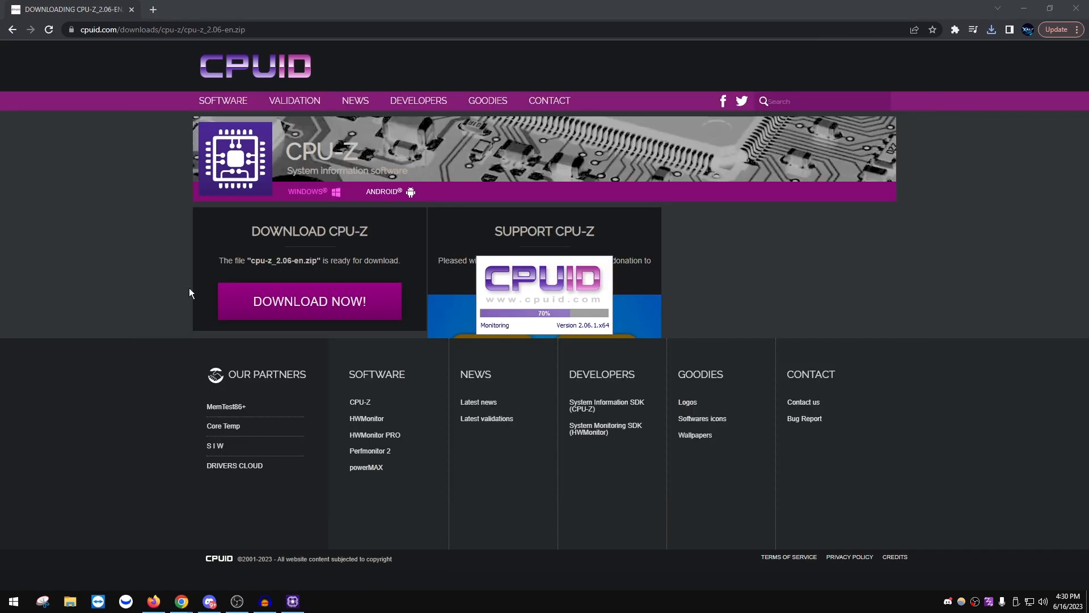
mouse_move(533, 292)
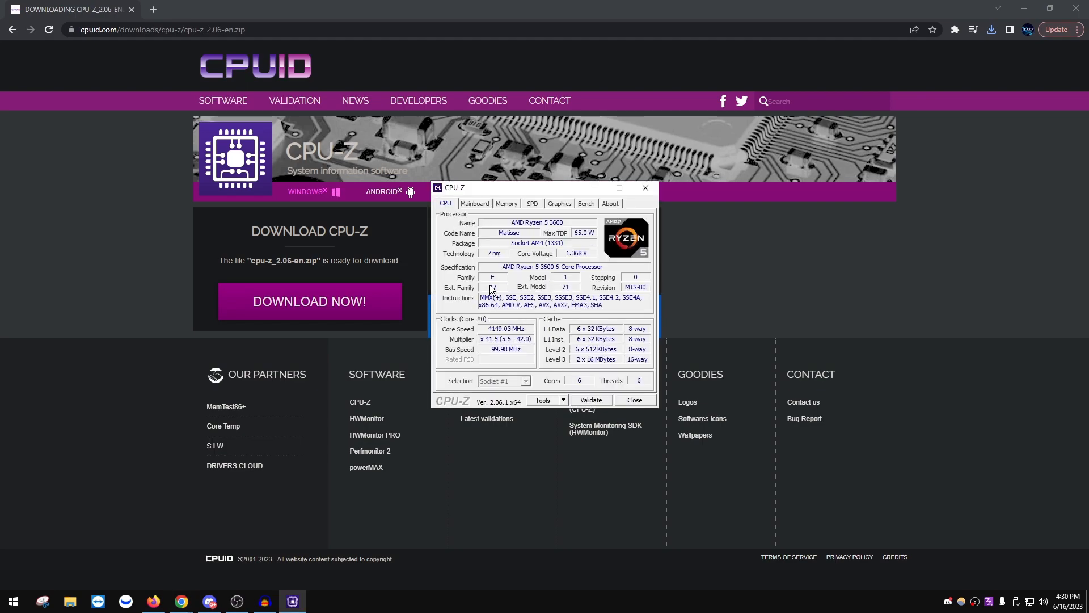
- Show the Memory details: 16 GB DDR4 dual channel at 1866.2 MHz DRAM frequency
left_click(506, 203)
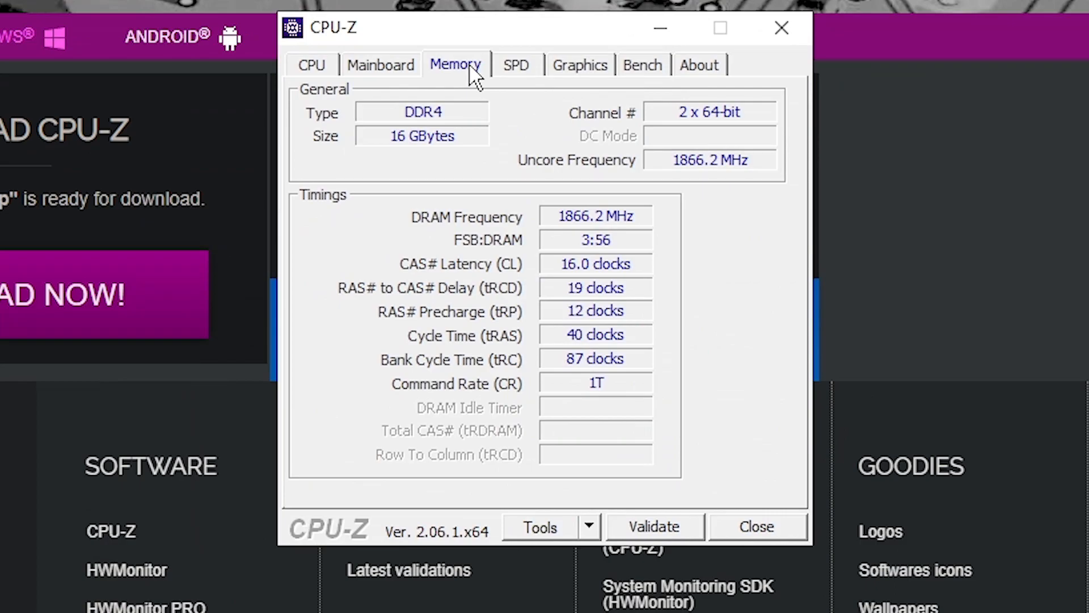
mouse_move(596, 235)
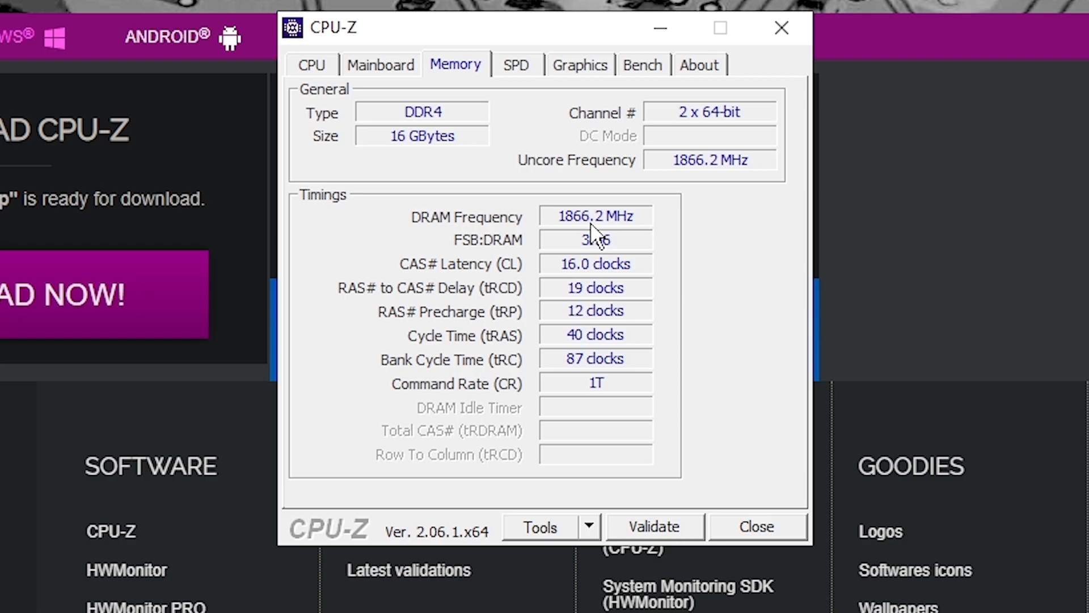
mouse_move(398, 258)
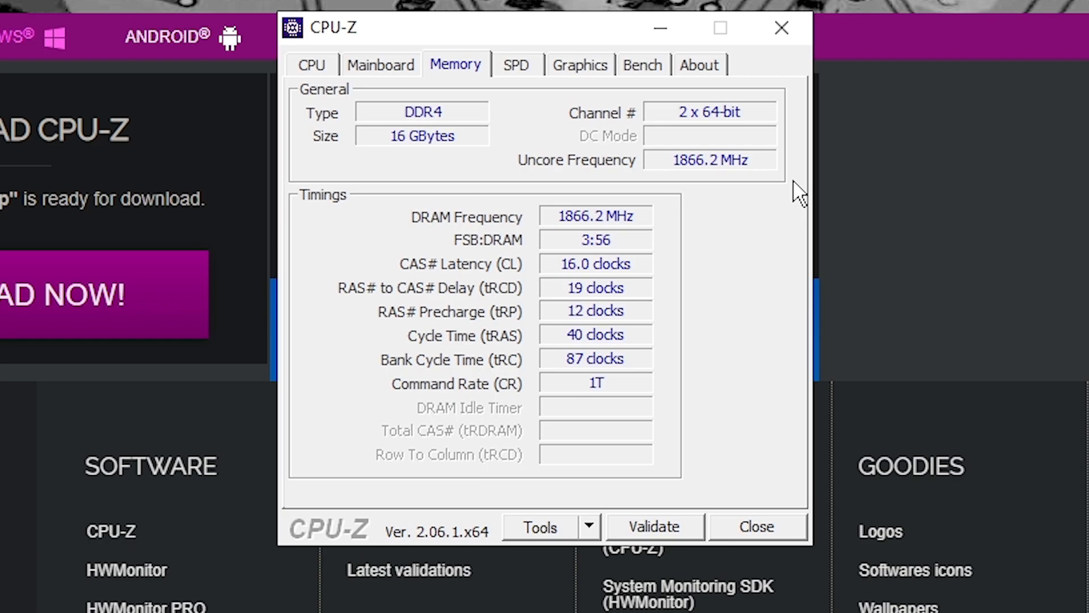
left_click(756, 526)
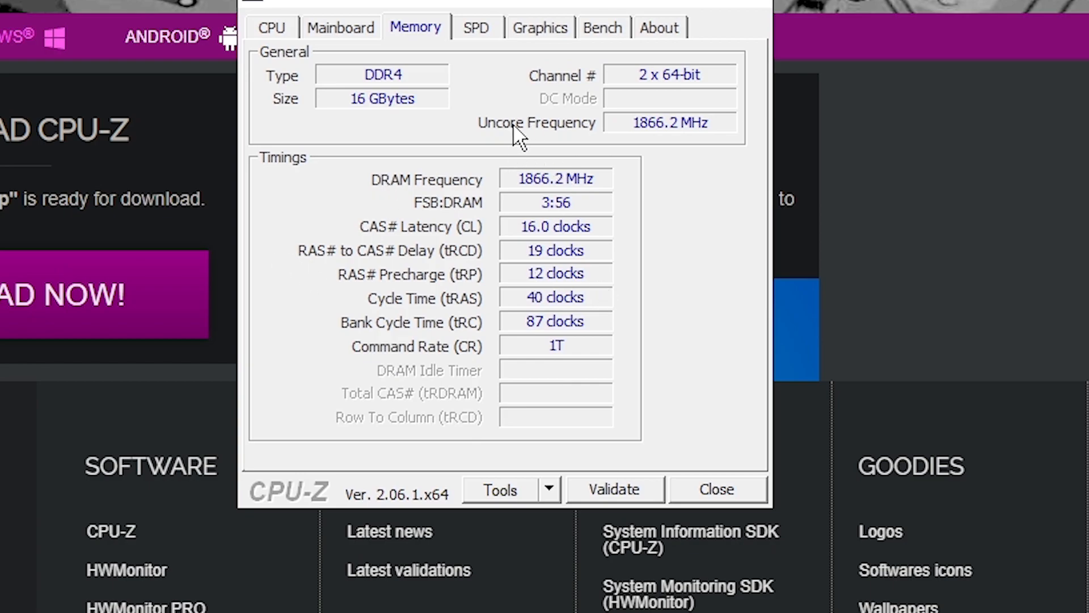
mouse_move(552, 135)
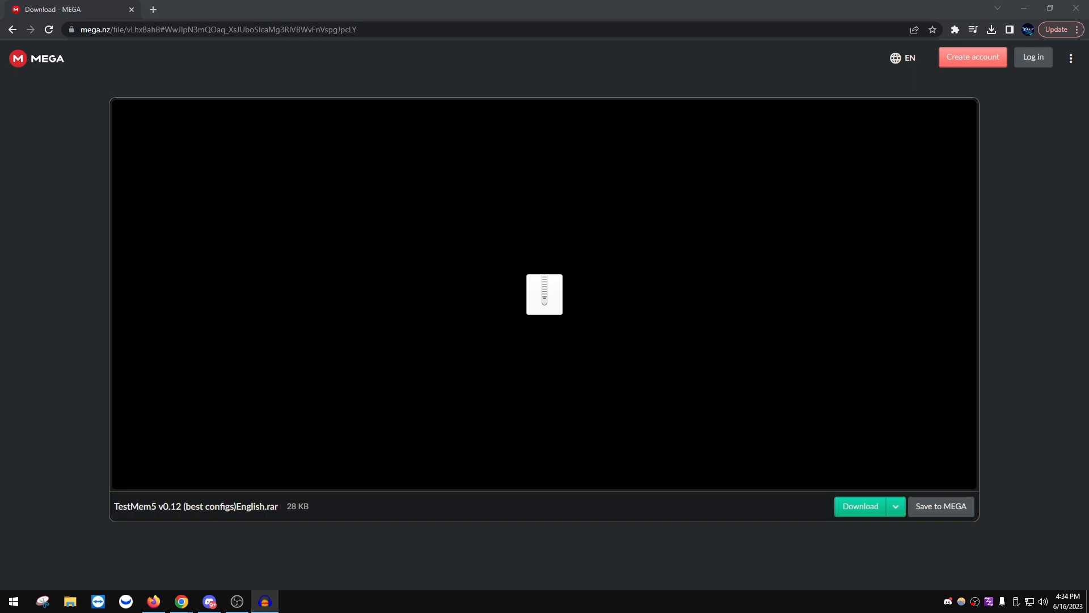
mouse_move(415, 326)
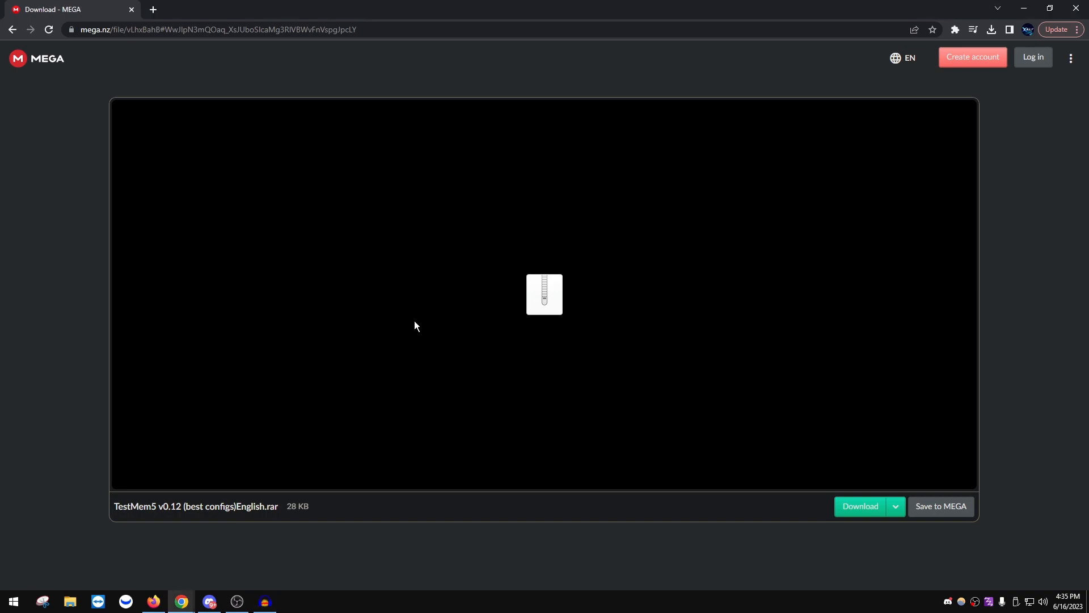
mouse_move(887, 501)
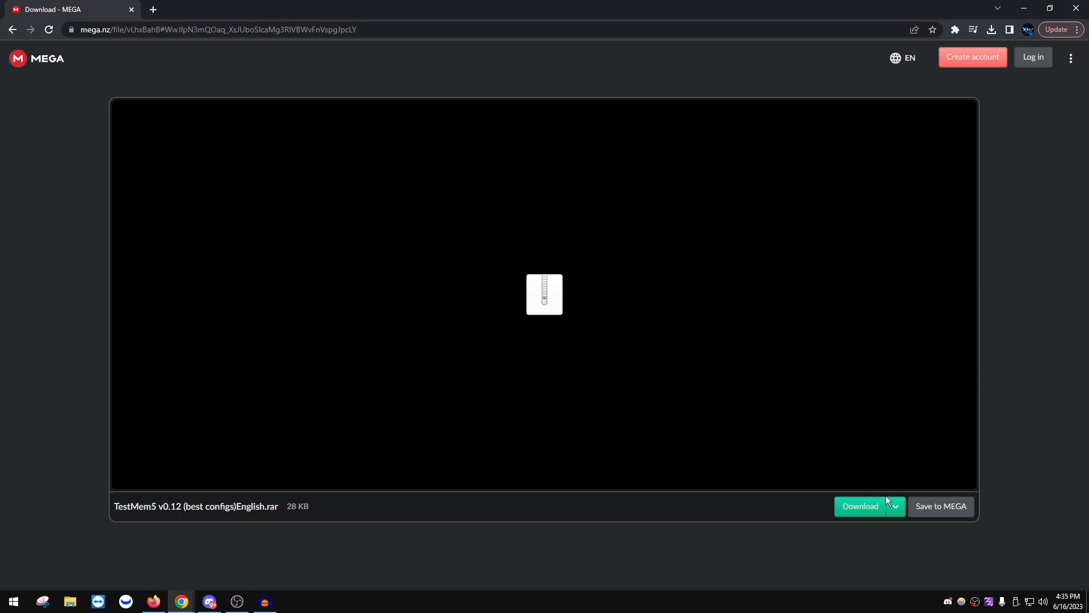
- Start the download of TestMem5 v0.12 (best configs) English.rar from MEGA
left_click(859, 506)
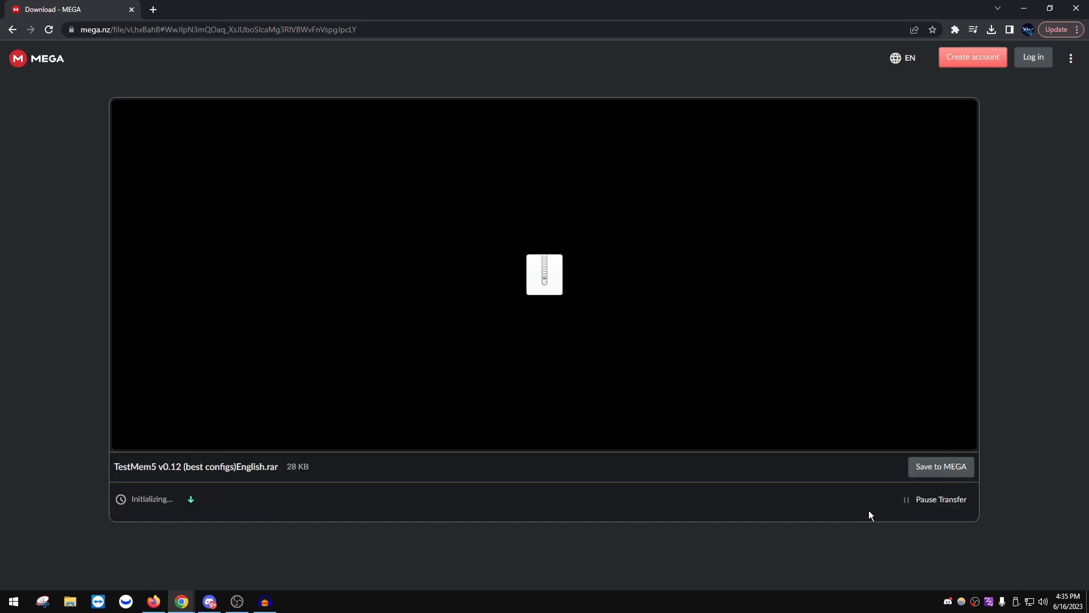
- Extract the TestMem5 .rar with 7-Zip and launch TM5.exe, starting its default memory test
left_click(992, 29)
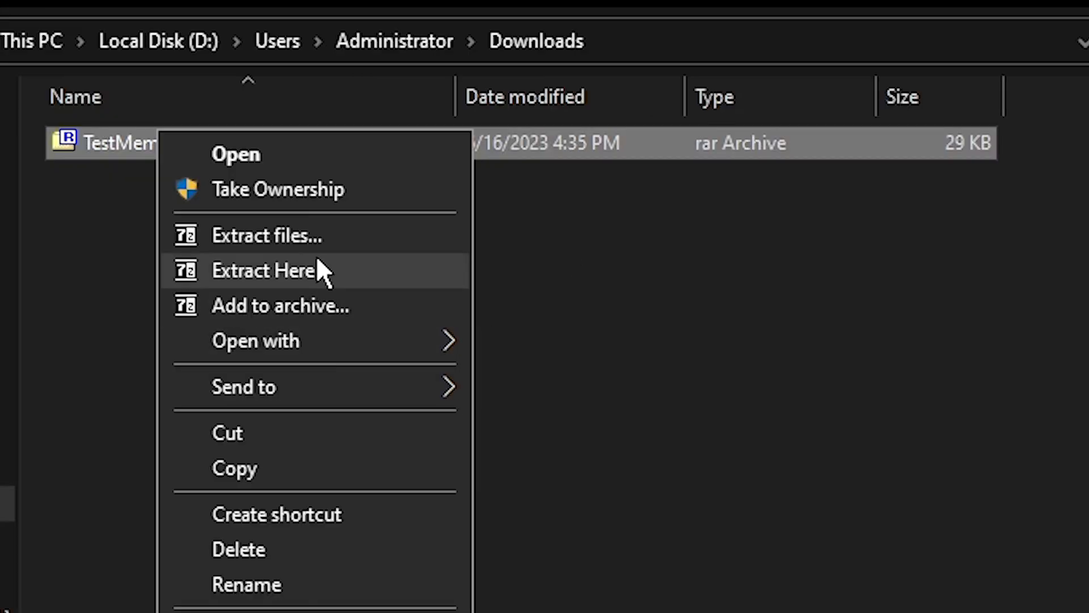
mouse_move(431, 281)
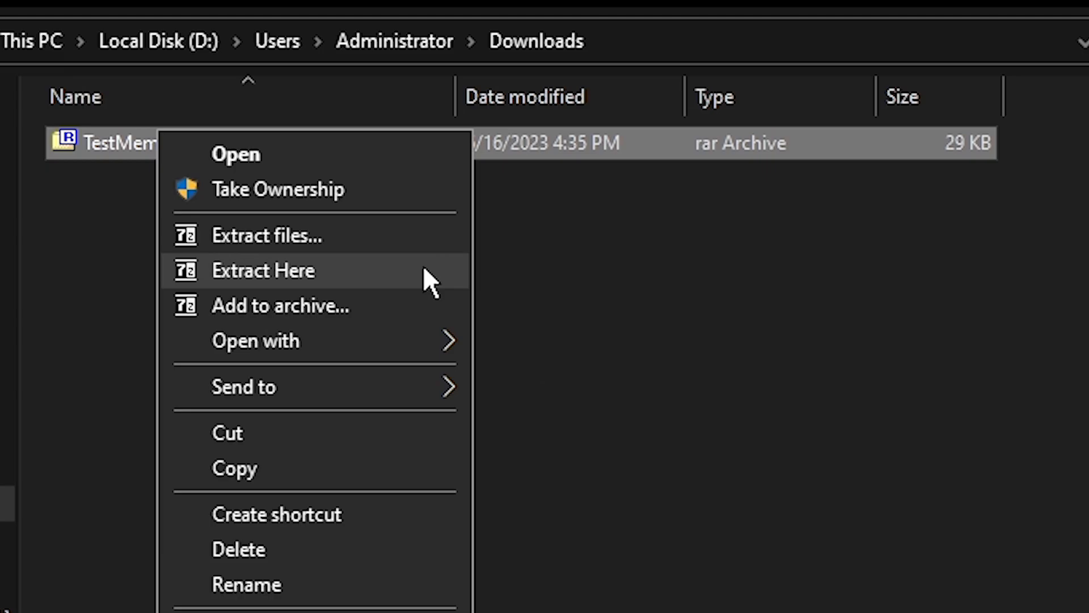
left_click(262, 270)
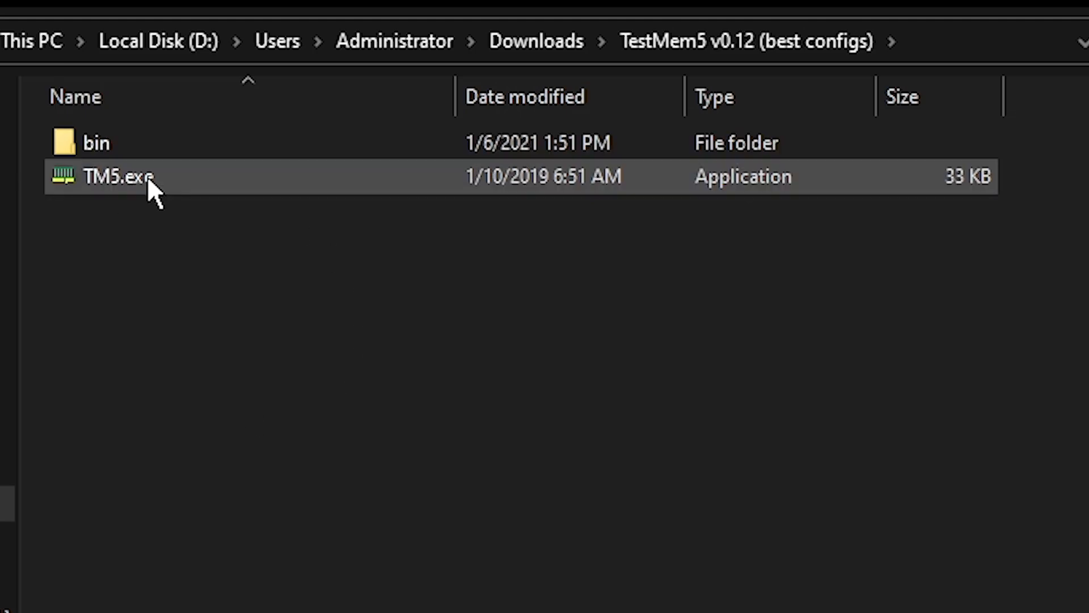
double_click(118, 175)
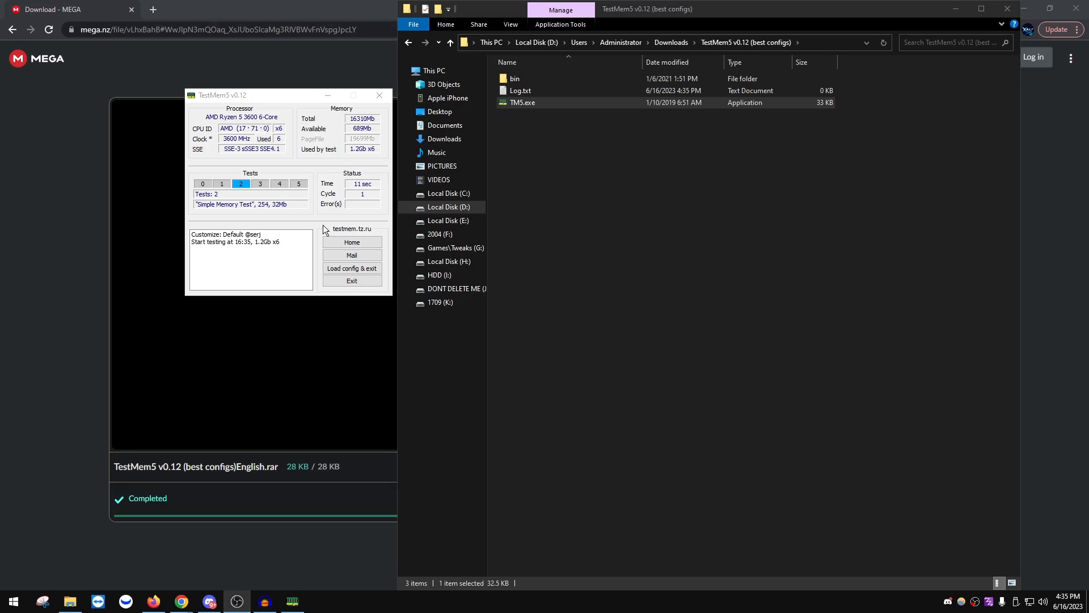
- Use Load config & exit to browse to the TestMem5 bin folder holding the Extreme1 config
left_click(352, 268)
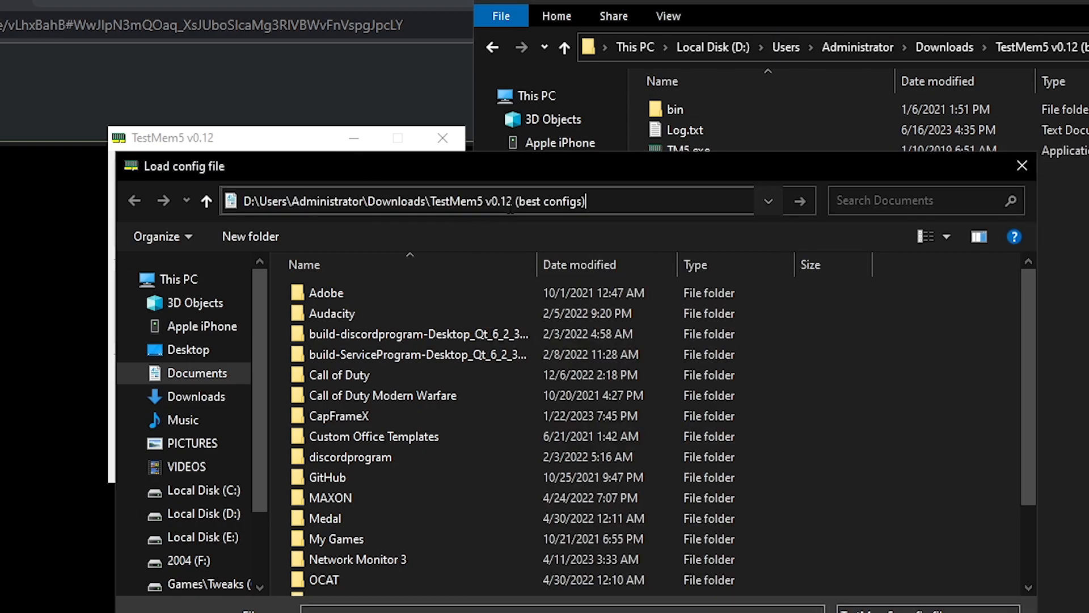
key("Return")
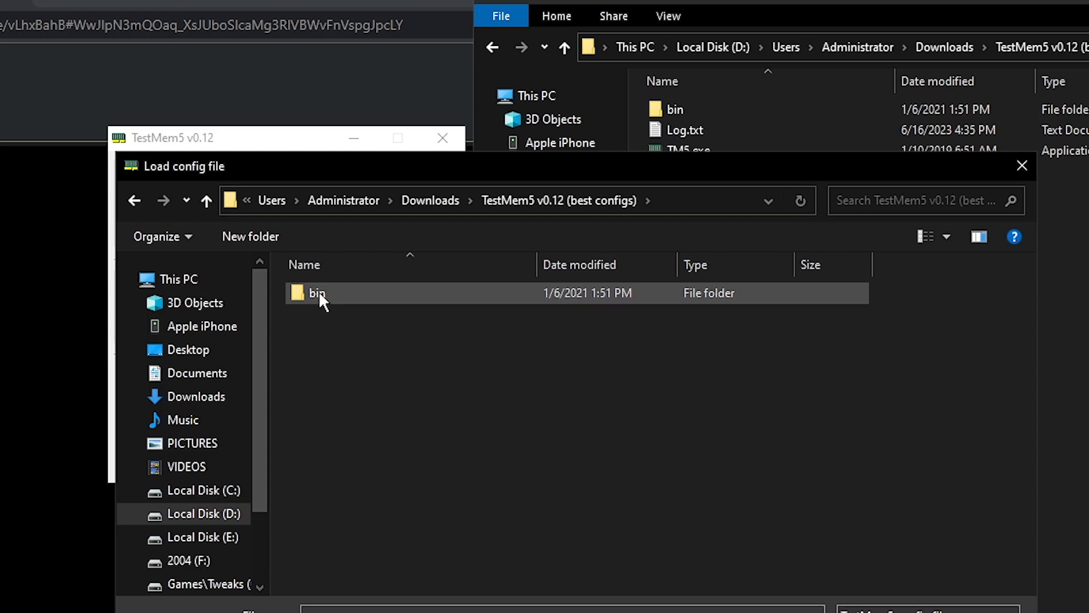
double_click(316, 293)
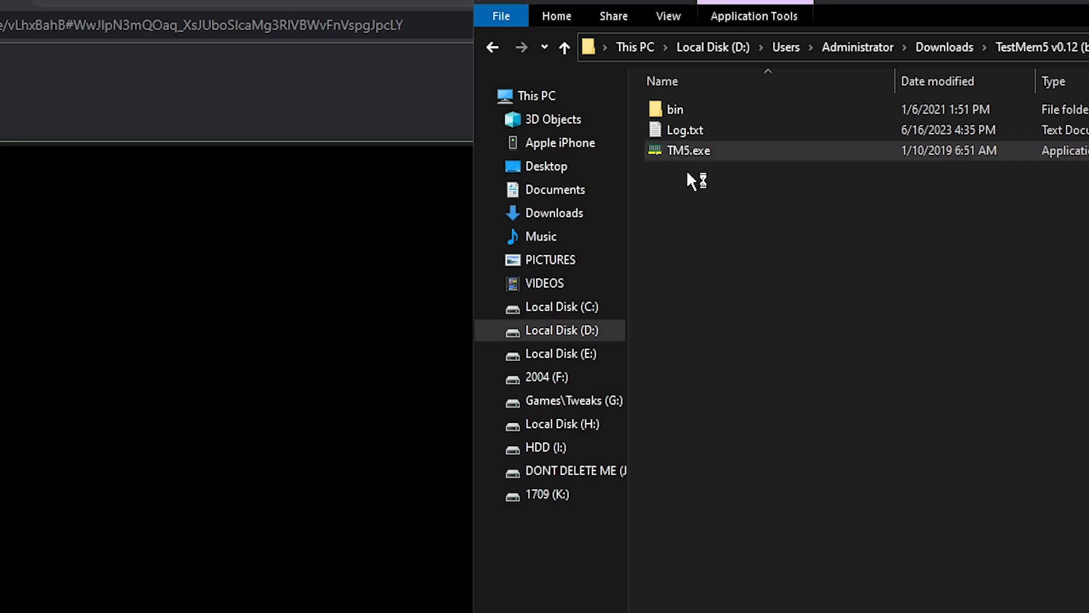
double_click(687, 149)
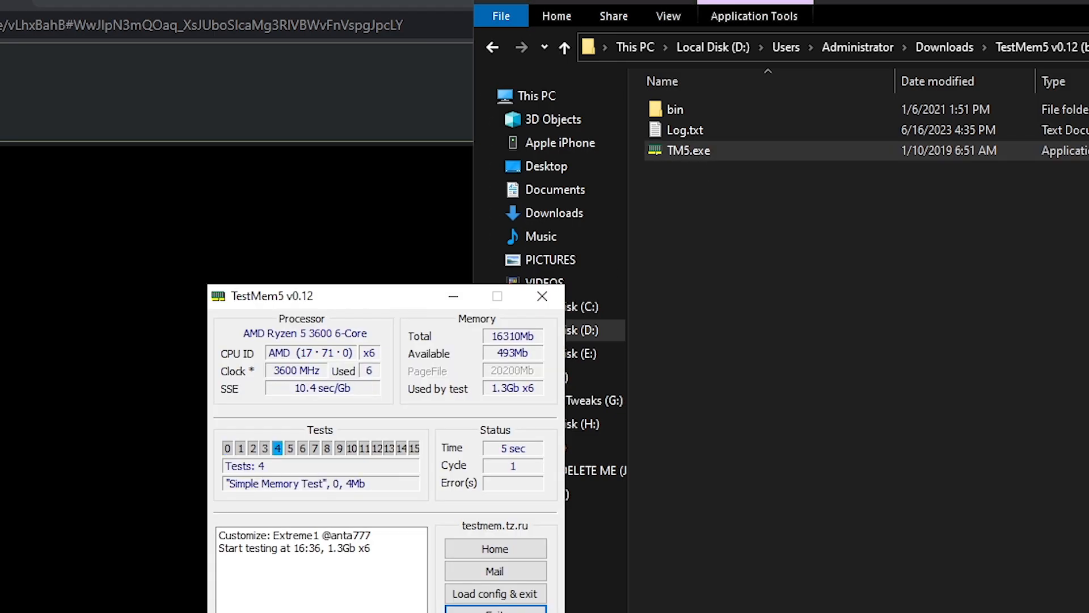
right_click(688, 149)
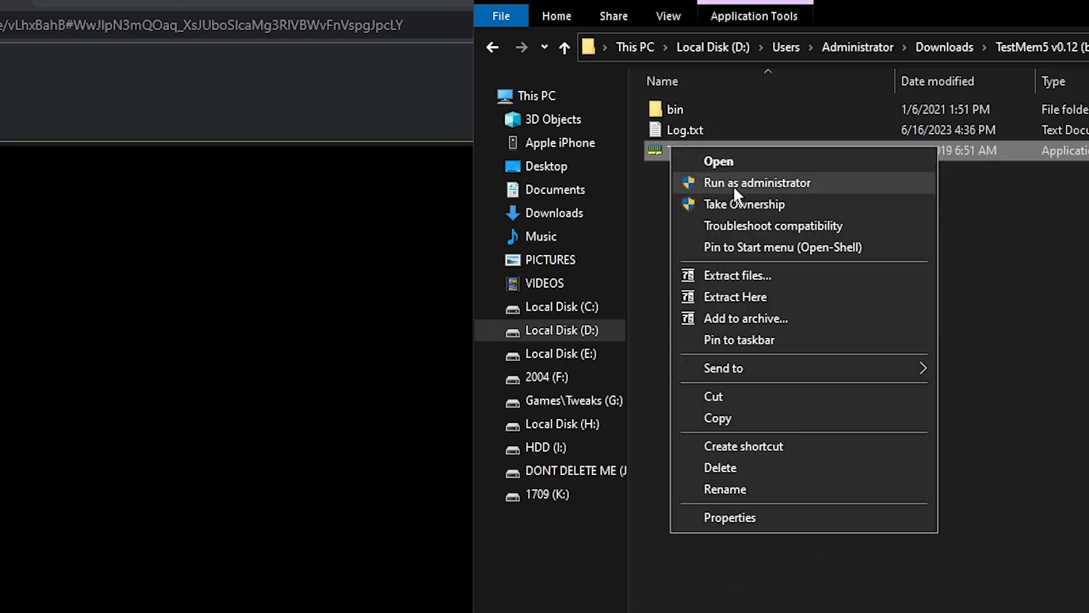
left_click(758, 183)
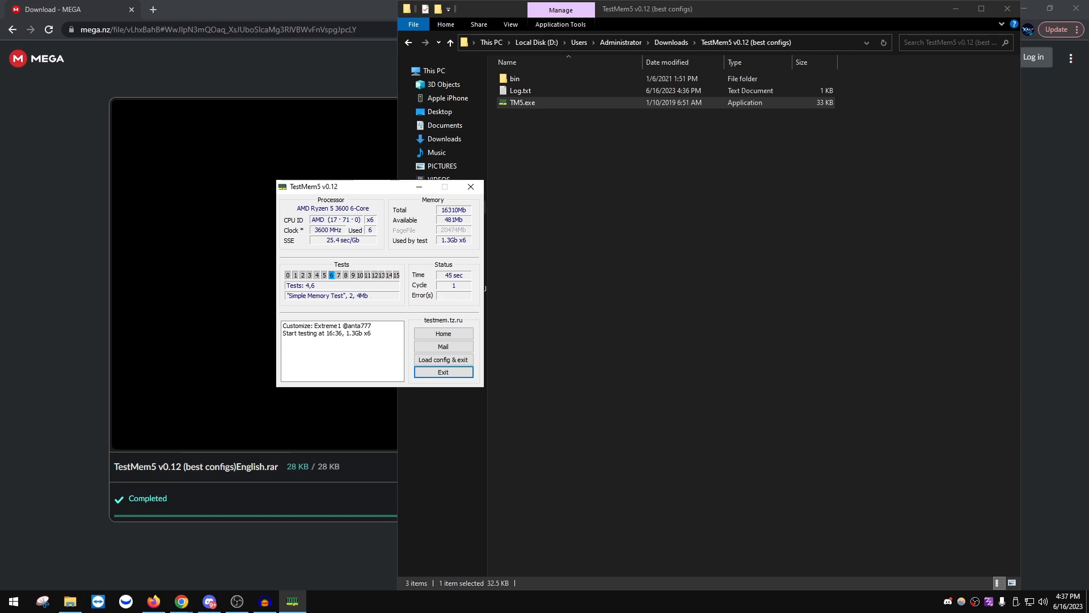
left_click_drag(313, 186, 472, 189)
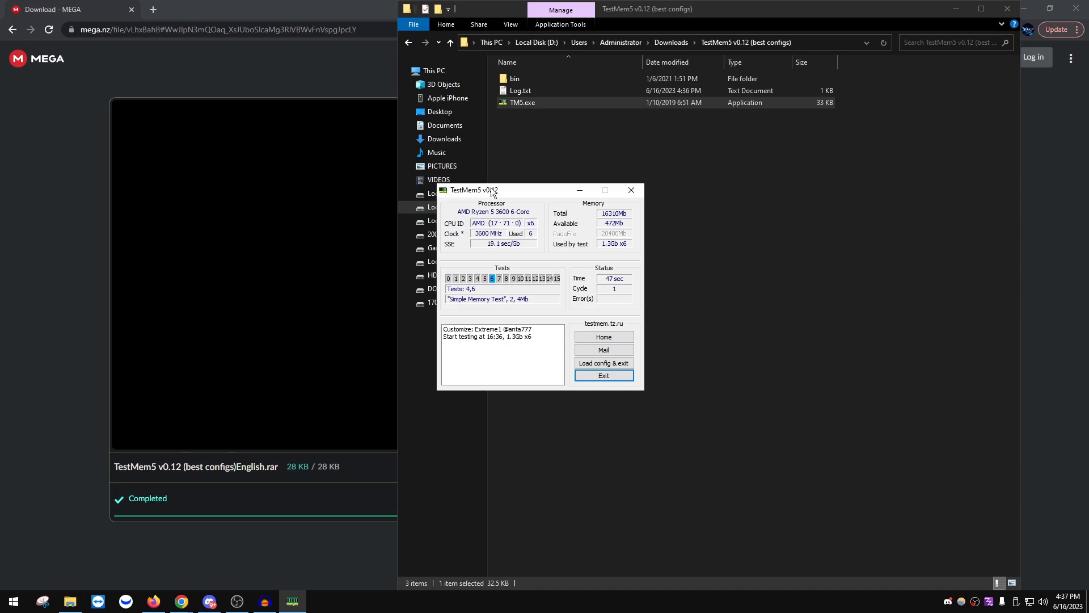